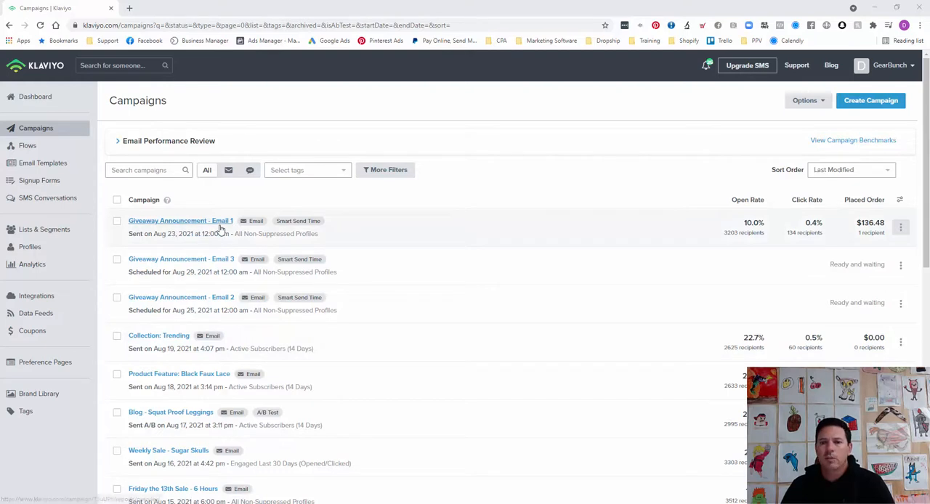
pyautogui.moveTo(369, 237)
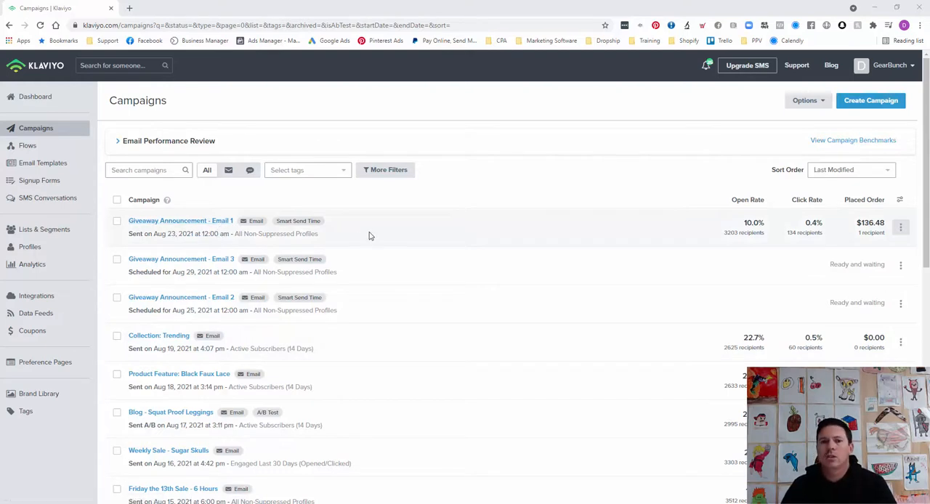
pyautogui.moveTo(762, 222)
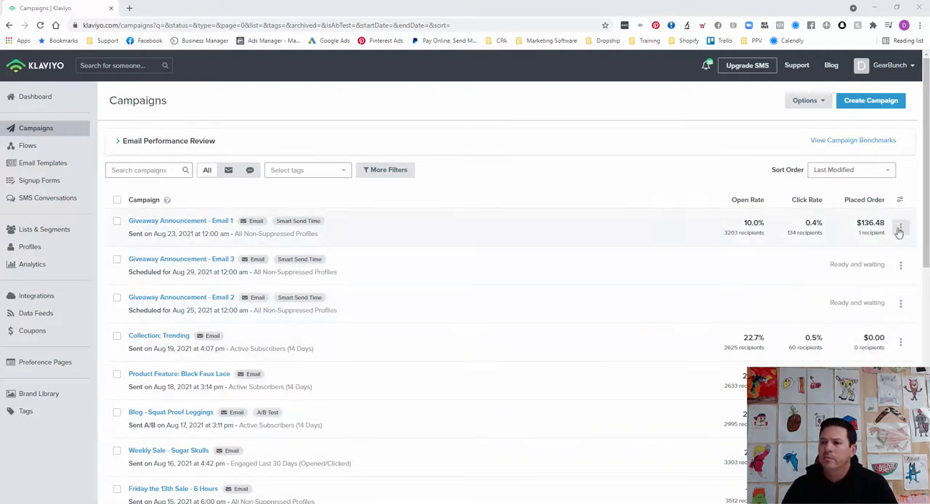
pyautogui.moveTo(900, 227)
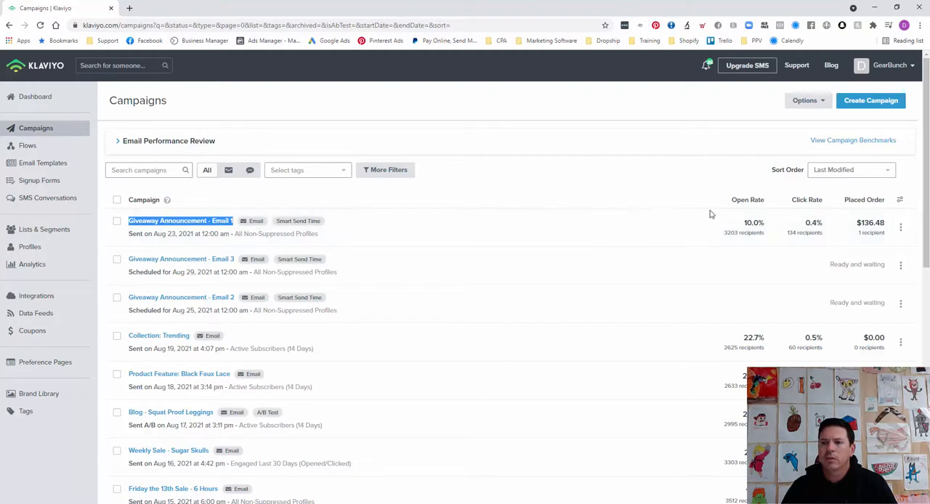
pyautogui.moveTo(138, 206)
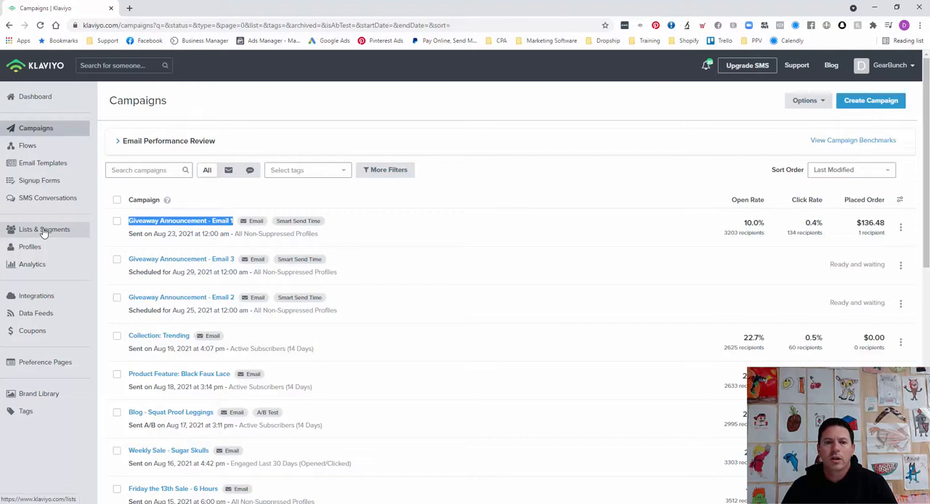
# Step: Create a new segment named 'EB | Opened/Clicked - Giveaway Announcement - Email 1'
pyautogui.click(44, 229)
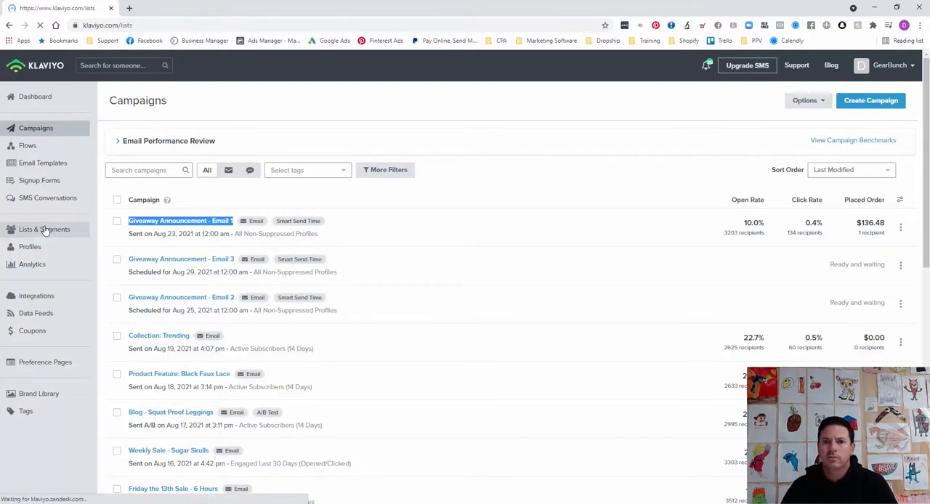
pyautogui.click(44, 229)
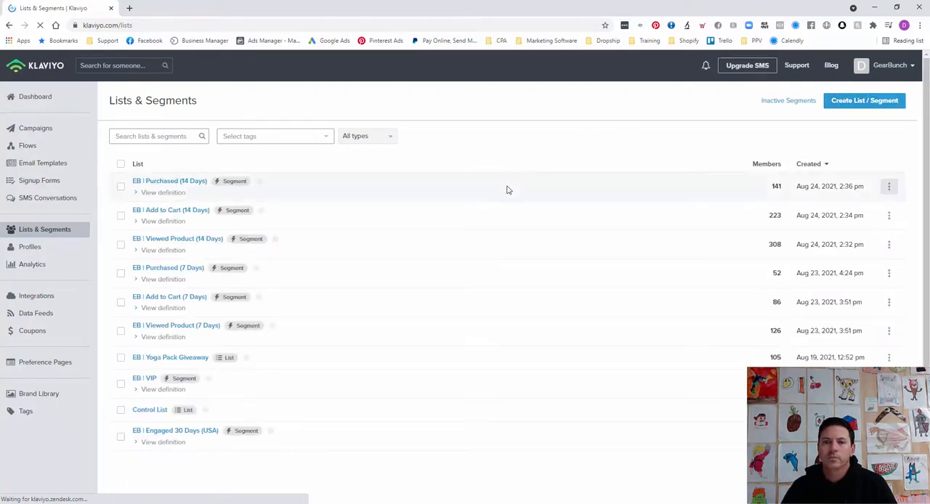
pyautogui.click(863, 100)
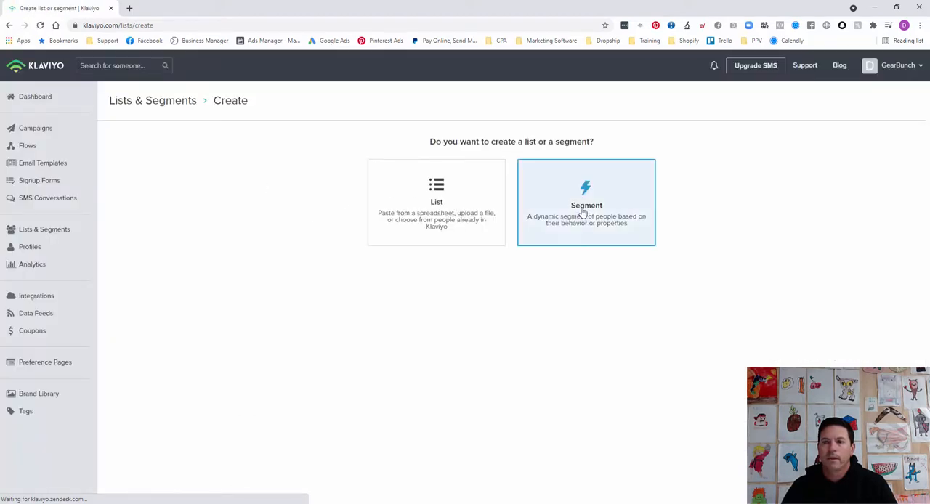
pyautogui.click(586, 202)
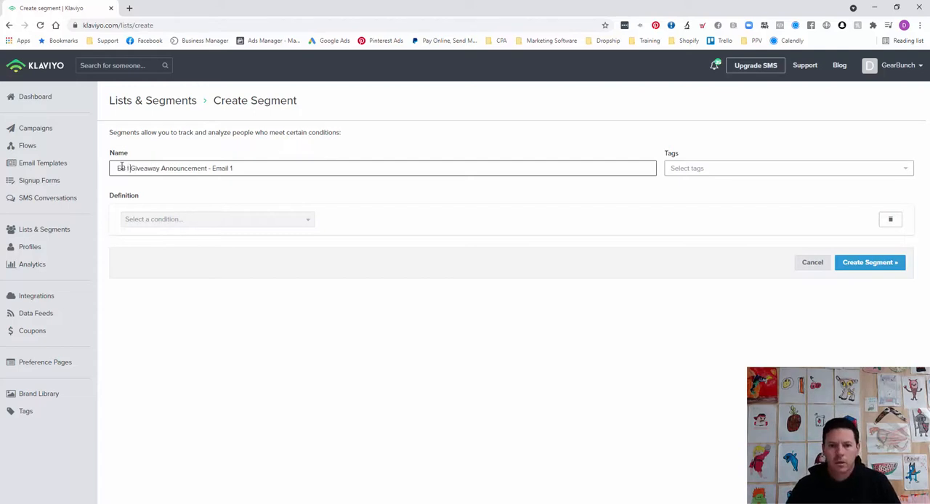
pyautogui.write('Opened/Clic')
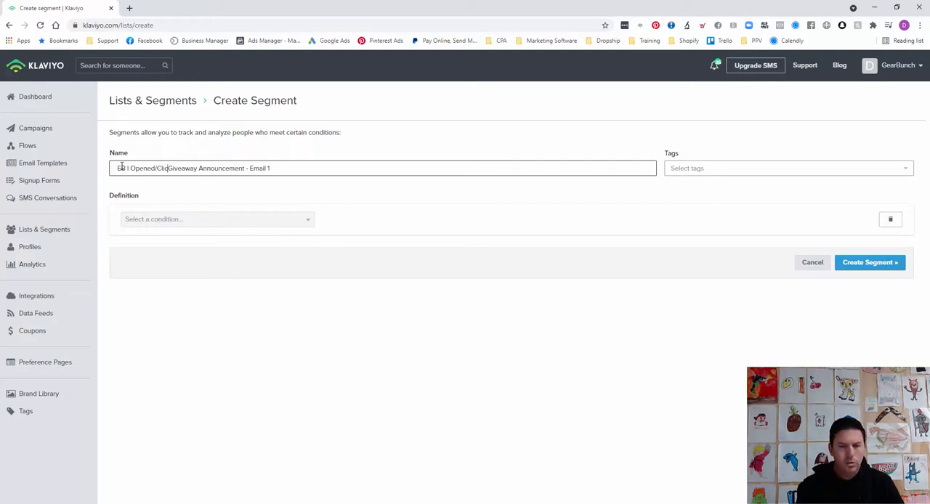
pyautogui.write('ked')
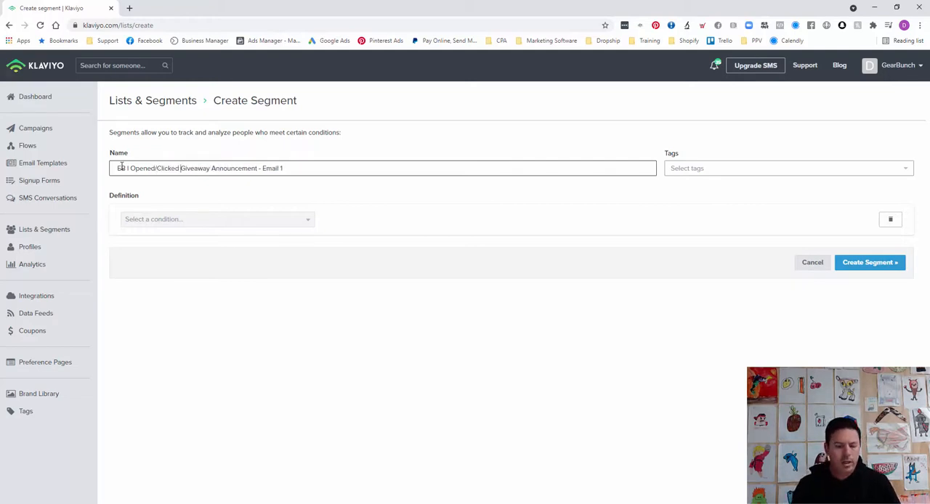
pyautogui.click(216, 219)
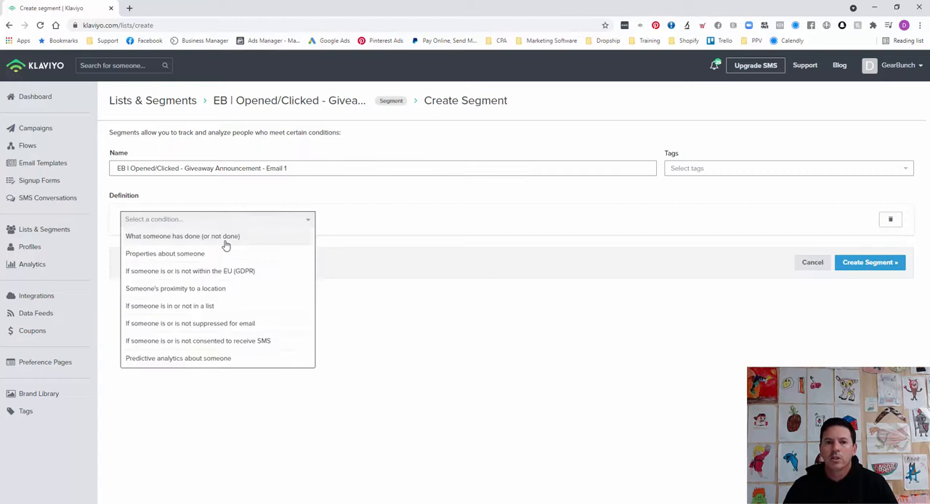
# Step: Add condition: Opened Email at least once where Campaign Name equals 'Giveaway Announcement - Email 1'
pyautogui.click(182, 235)
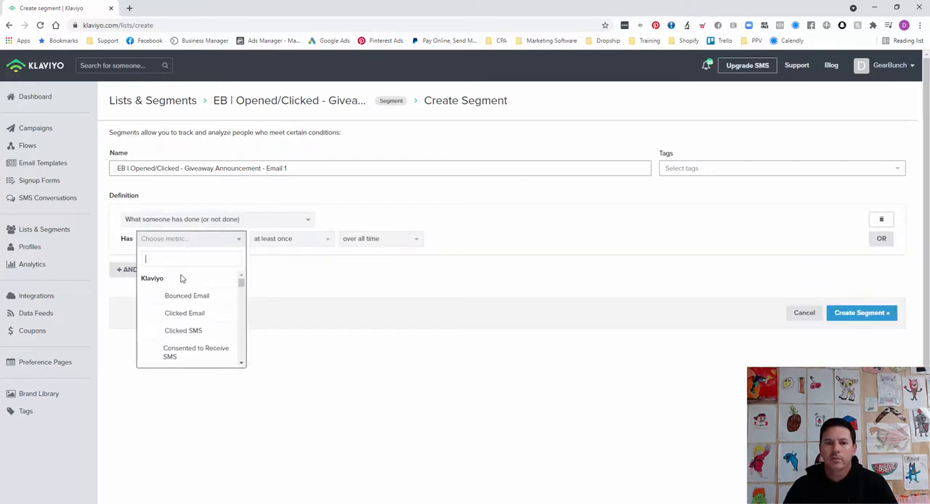
pyautogui.write('open')
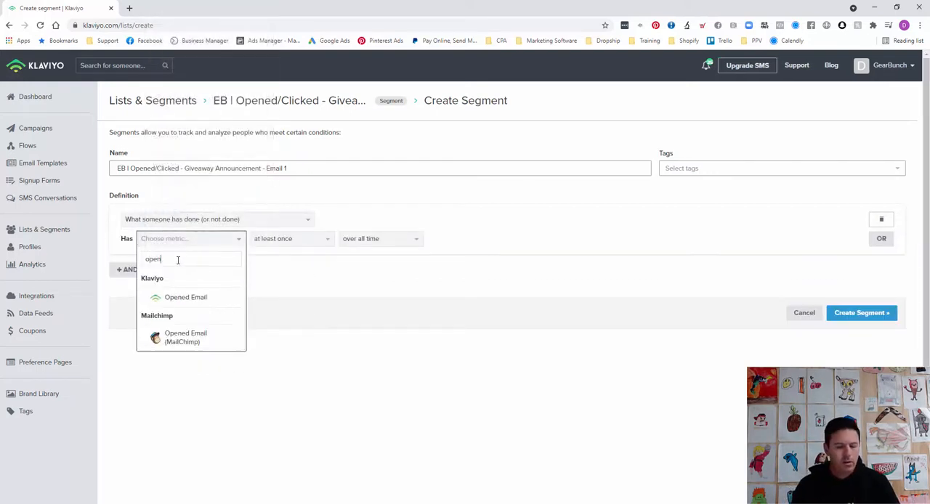
pyautogui.click(185, 296)
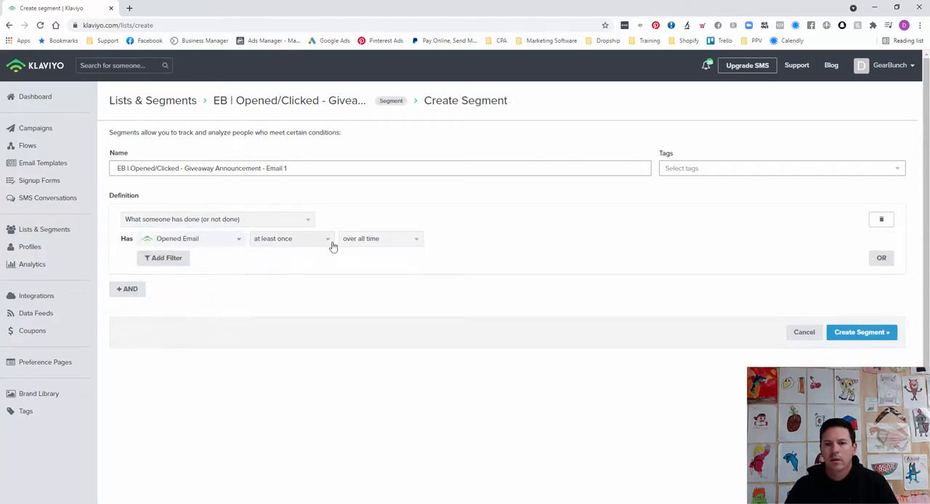
pyautogui.click(166, 257)
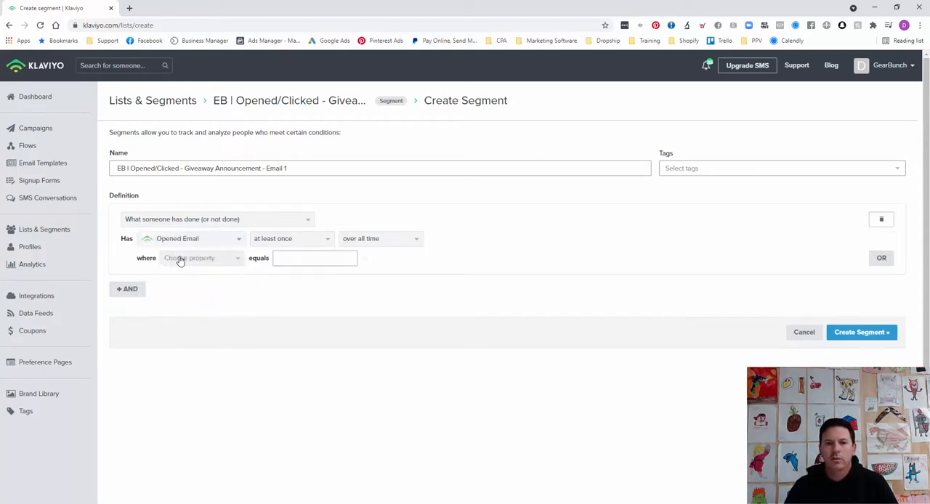
pyautogui.click(200, 258)
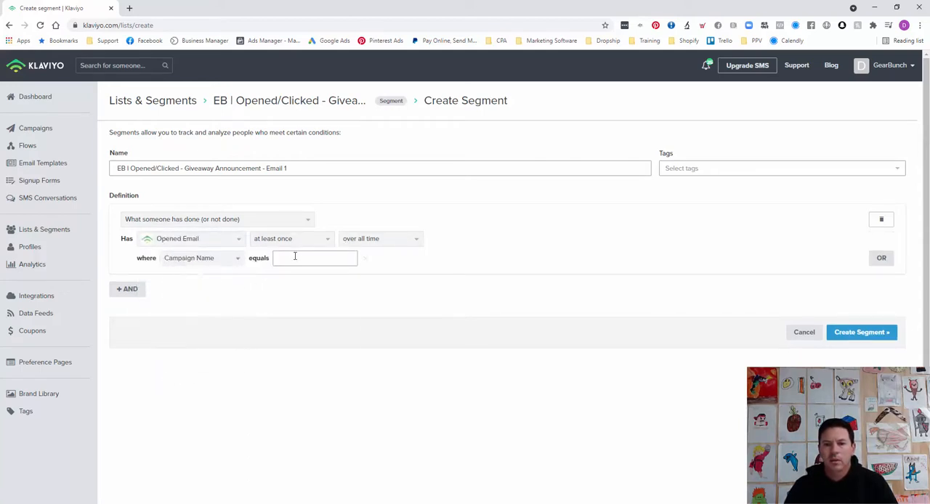
pyautogui.write('Announcement - Email 1')
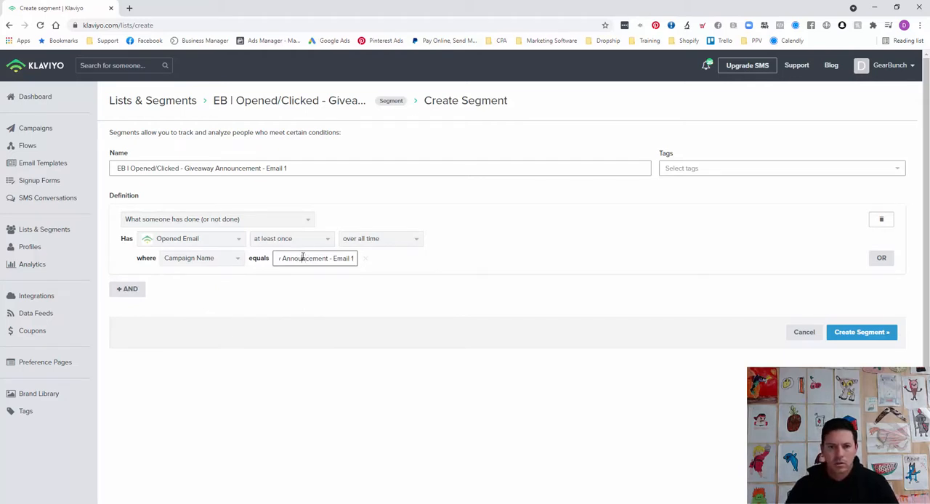
pyautogui.write('give')
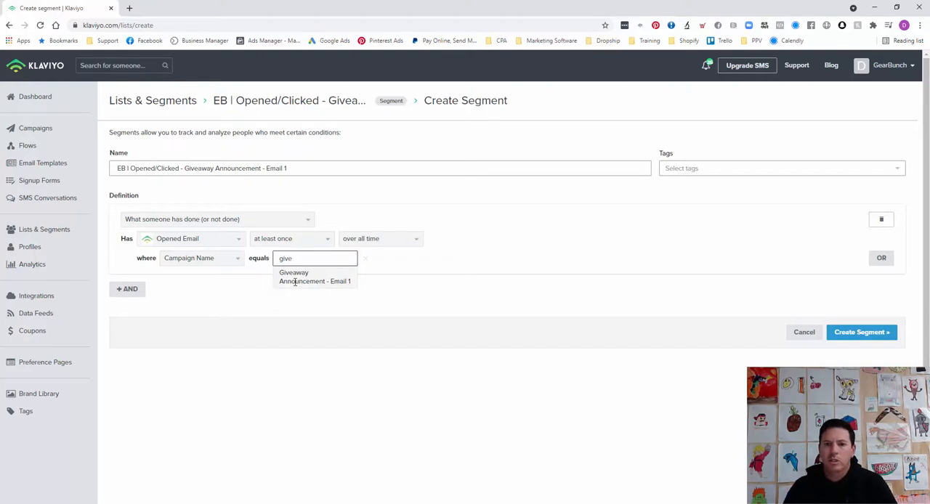
pyautogui.click(315, 280)
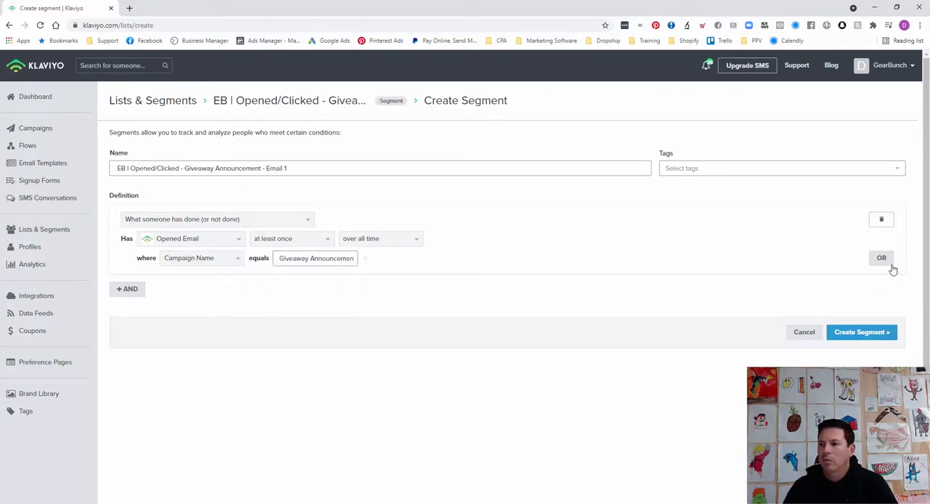
# Step: Add an OR condition: Clicked Email where Campaign Name equals 'Giveaway Announcement - Email 1'
pyautogui.click(881, 258)
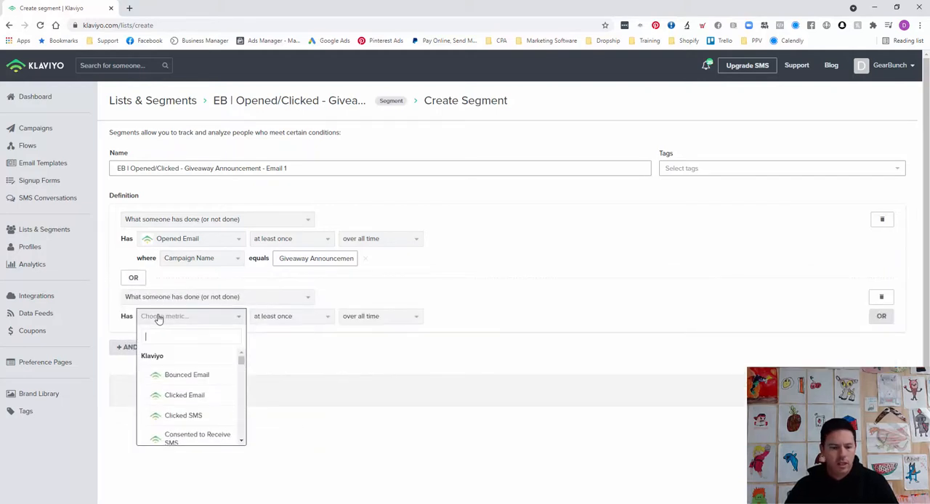
pyautogui.write('cli')
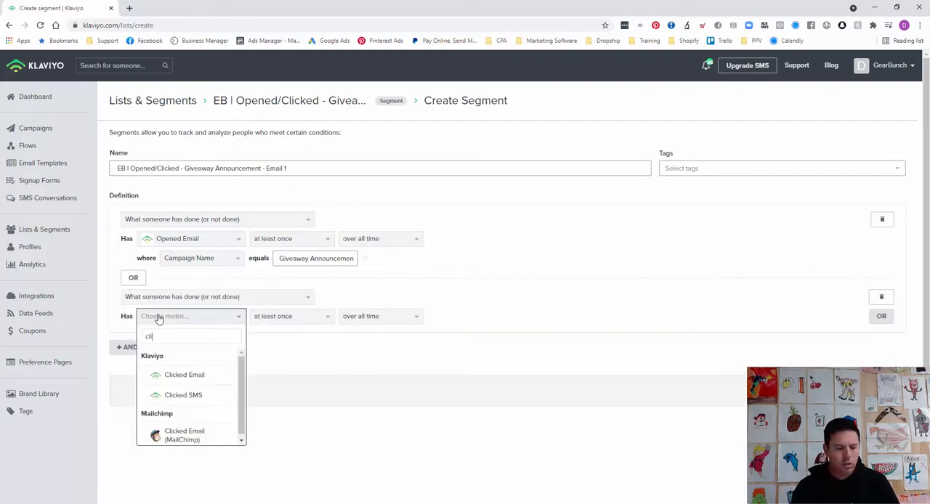
pyautogui.click(185, 374)
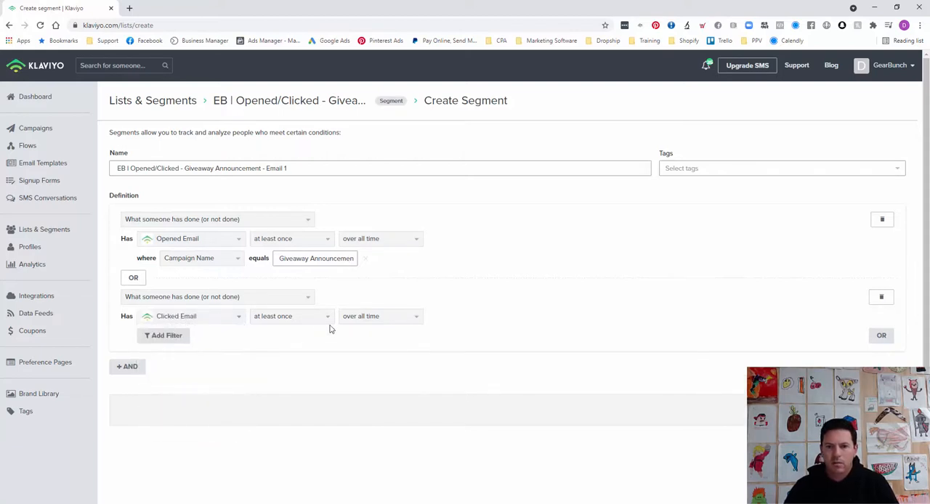
pyautogui.click(167, 335)
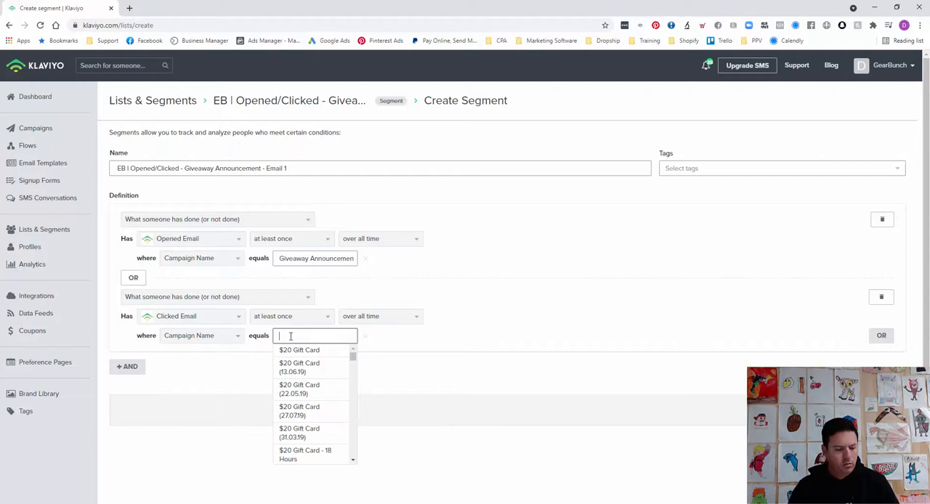
pyautogui.write('give')
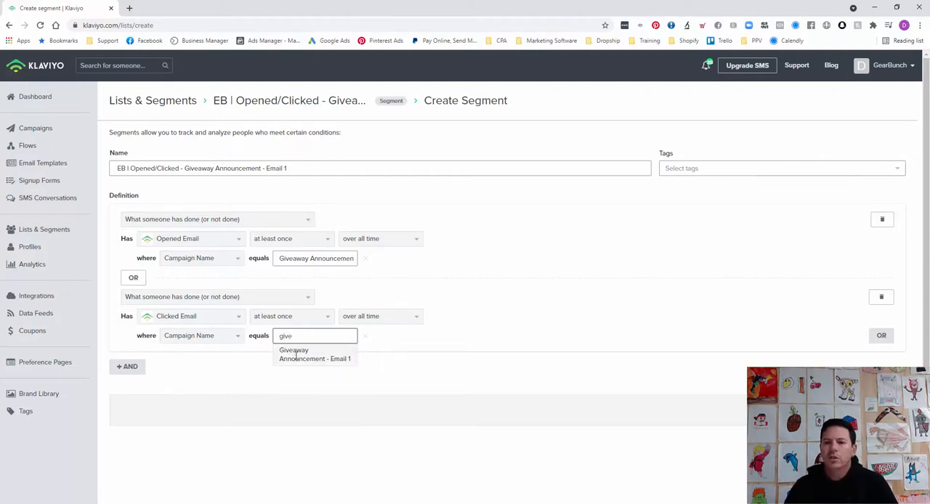
pyautogui.click(314, 354)
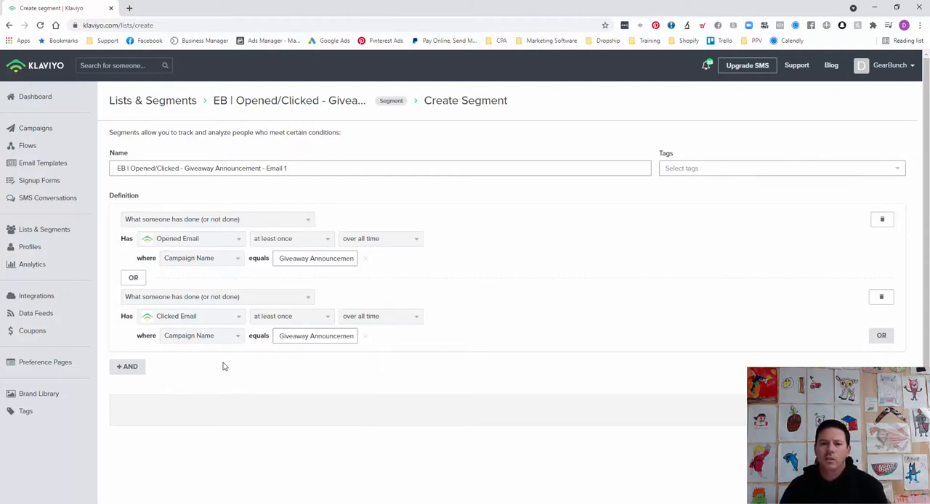
pyautogui.moveTo(218, 285)
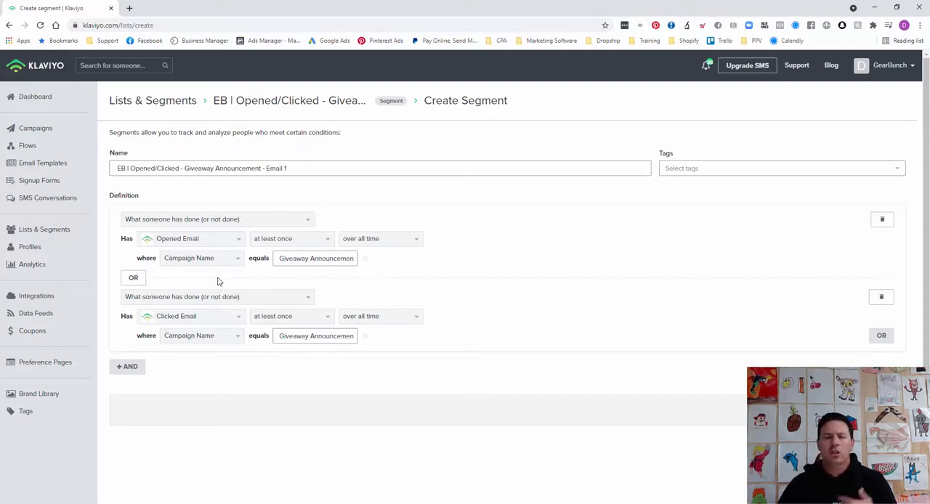
pyautogui.moveTo(436, 319)
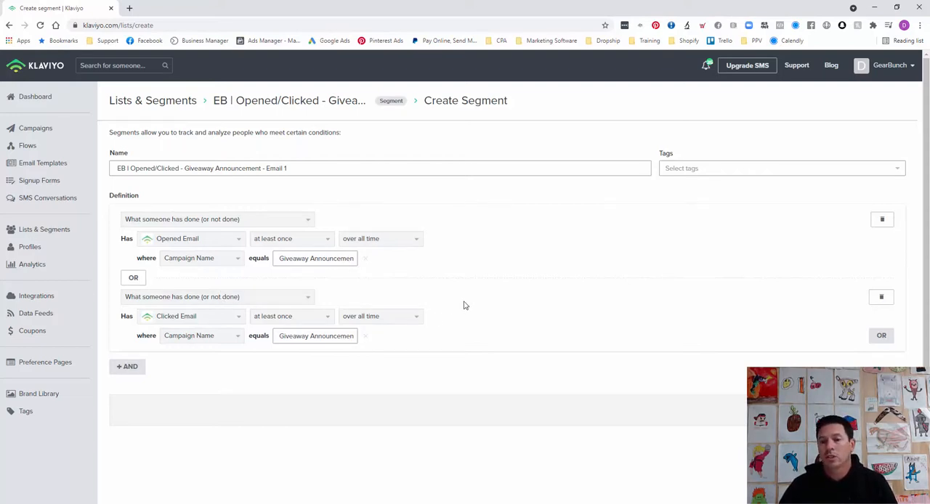
pyautogui.moveTo(467, 303)
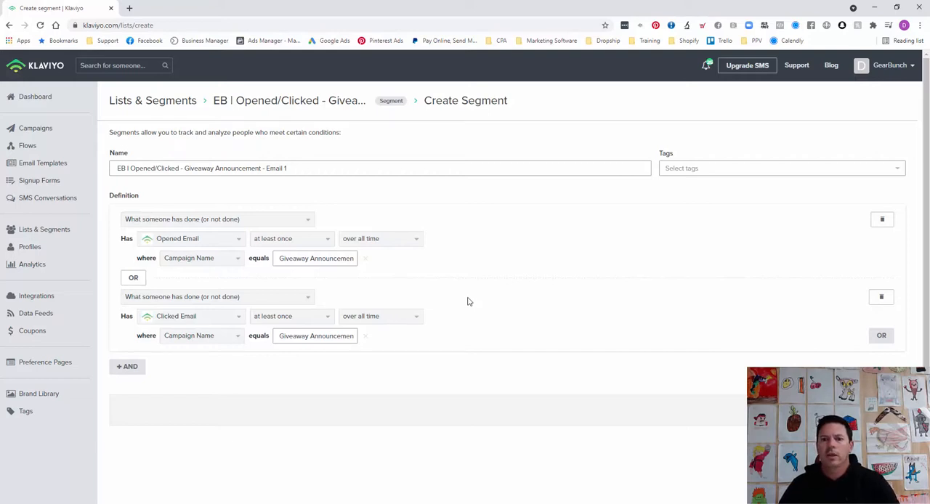
pyautogui.moveTo(310, 306)
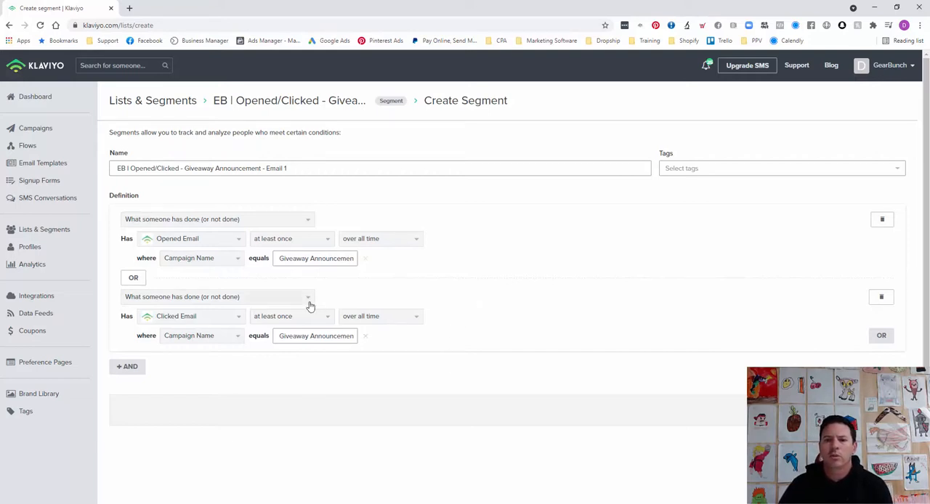
pyautogui.moveTo(205, 361)
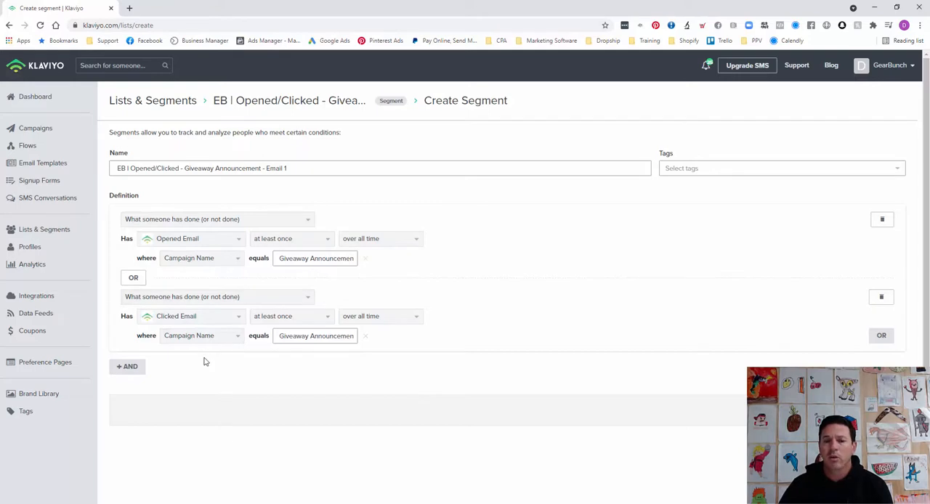
pyautogui.moveTo(254, 274)
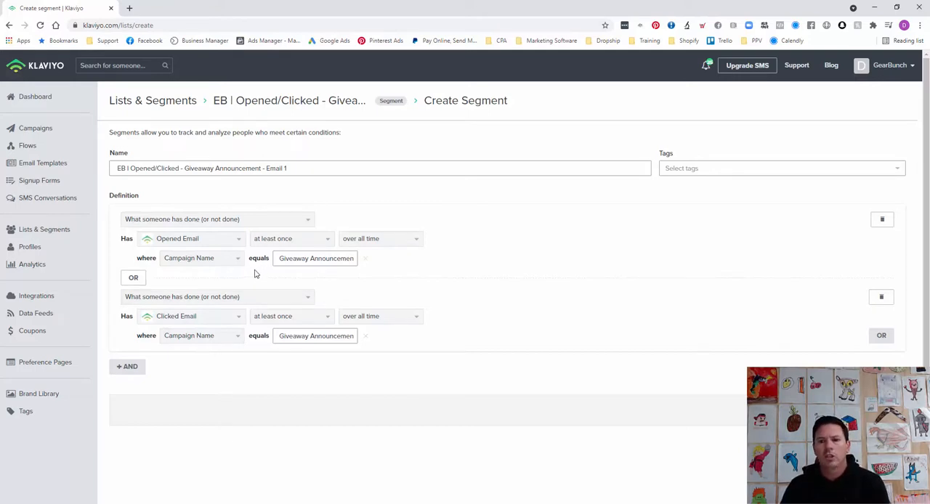
pyautogui.moveTo(541, 348)
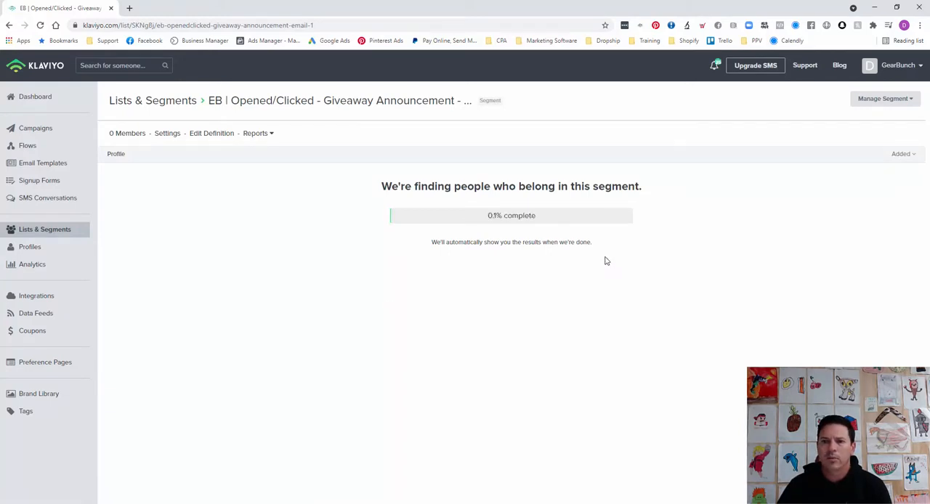
pyautogui.moveTo(236, 329)
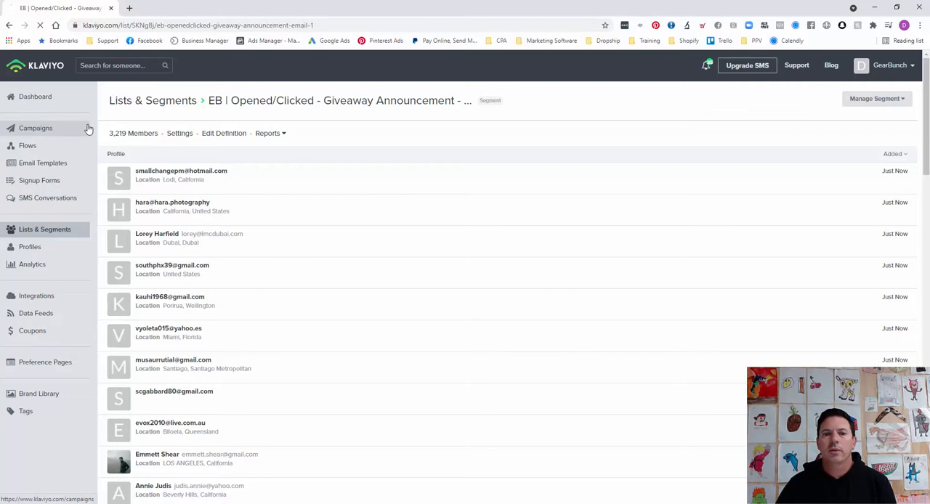
# Step: Go to the Campaigns list once the segment has populated with 3,219 members
pyautogui.click(35, 128)
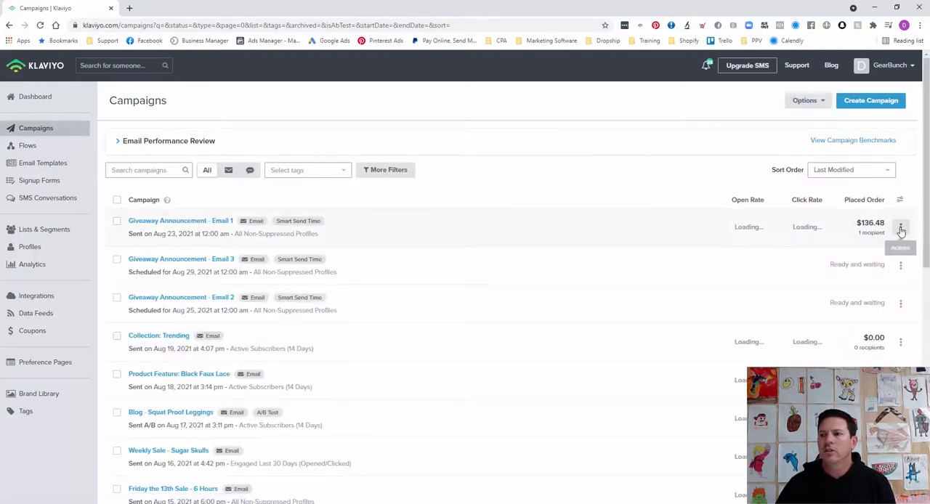
# Step: Clone 'Giveaway Announcement - Email 1' as 'Giveaway Announcement - Email 1 - Booster'
pyautogui.click(901, 226)
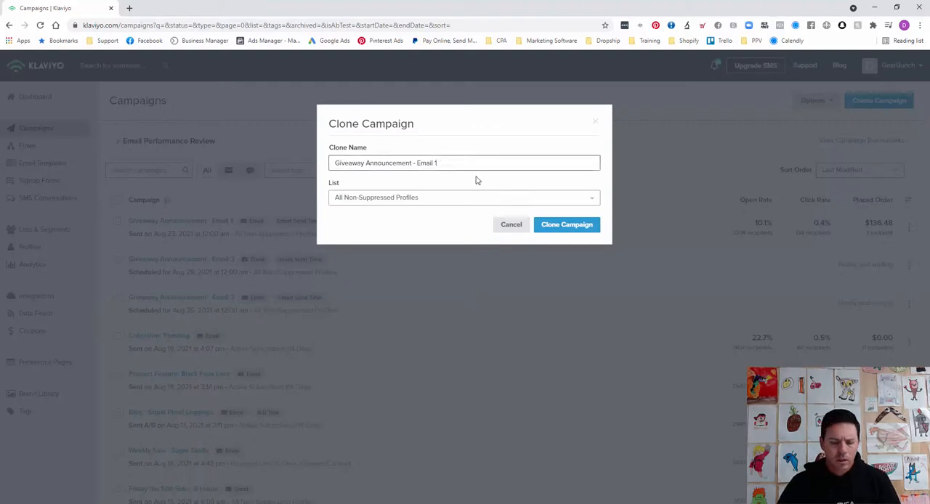
pyautogui.write('- Booster')
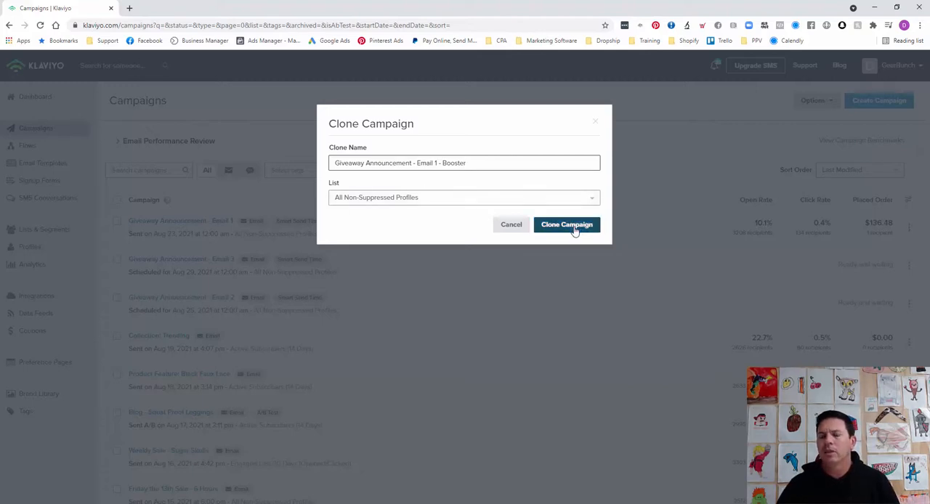
pyautogui.click(567, 224)
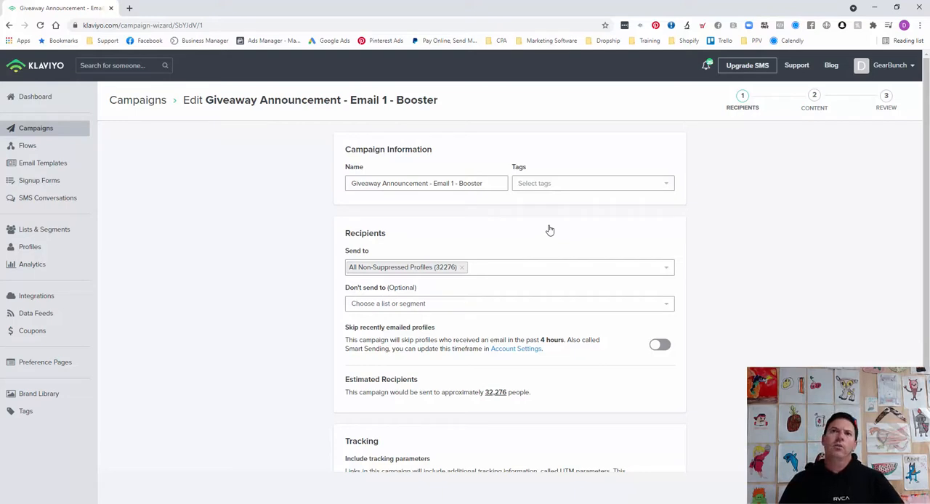
pyautogui.moveTo(502, 263)
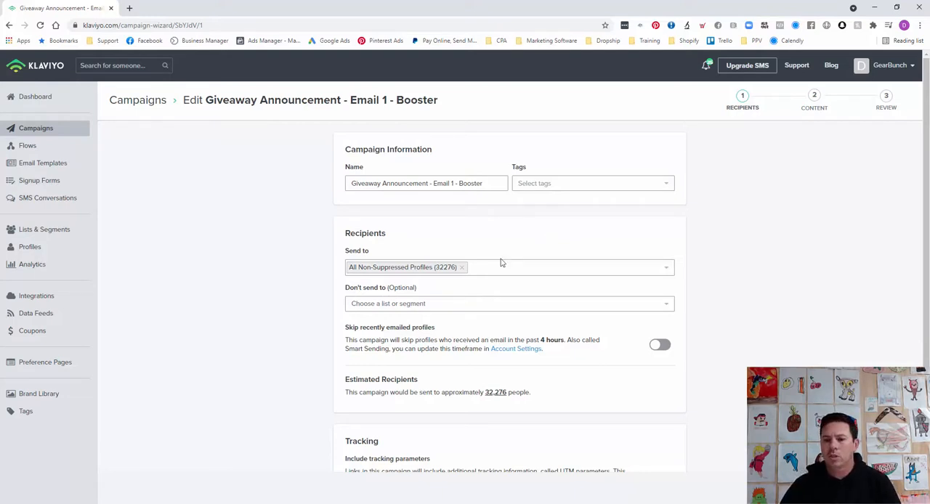
# Step: Add the 'EB | Opened/Clicked - Giveaway Announcement - Email 1' segment to Don't send to
pyautogui.click(509, 303)
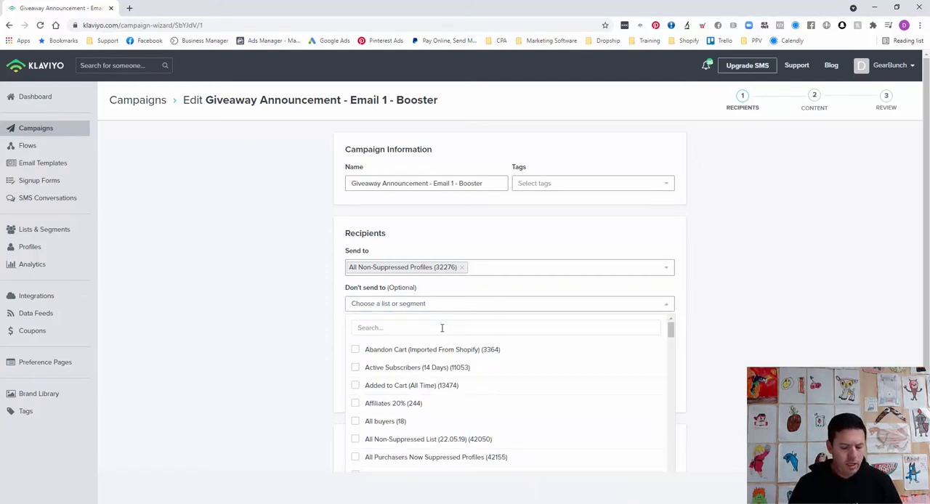
pyautogui.write('eb l')
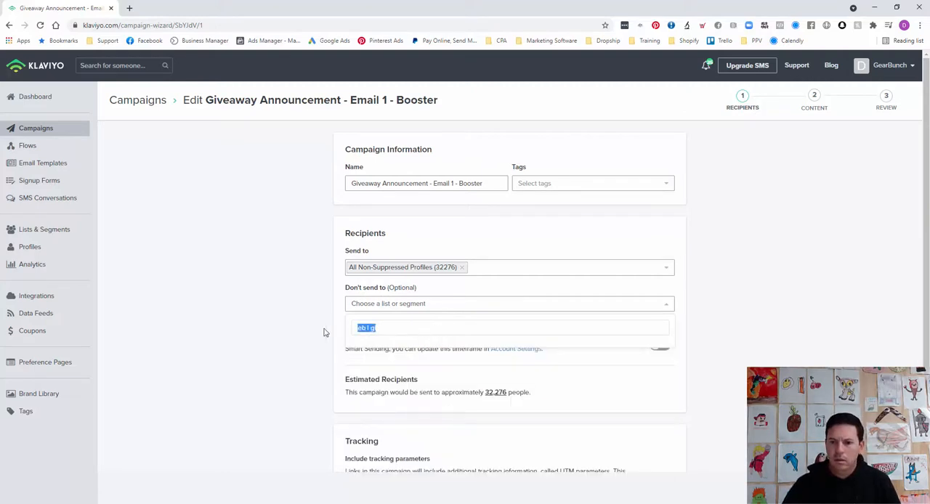
pyautogui.write('givi')
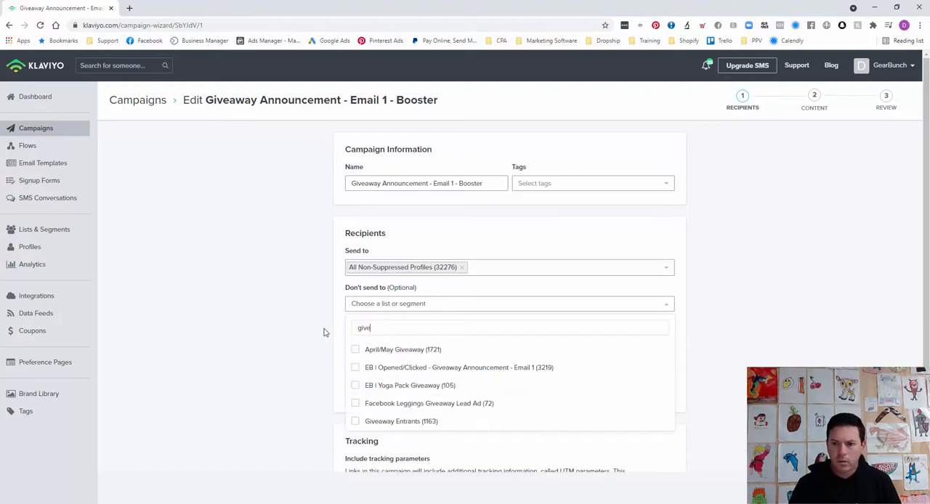
pyautogui.moveTo(472, 366)
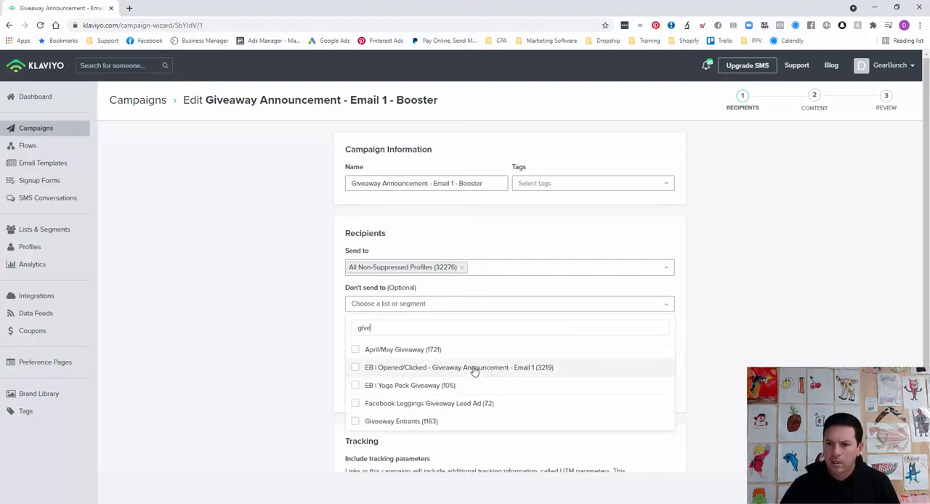
pyautogui.moveTo(540, 371)
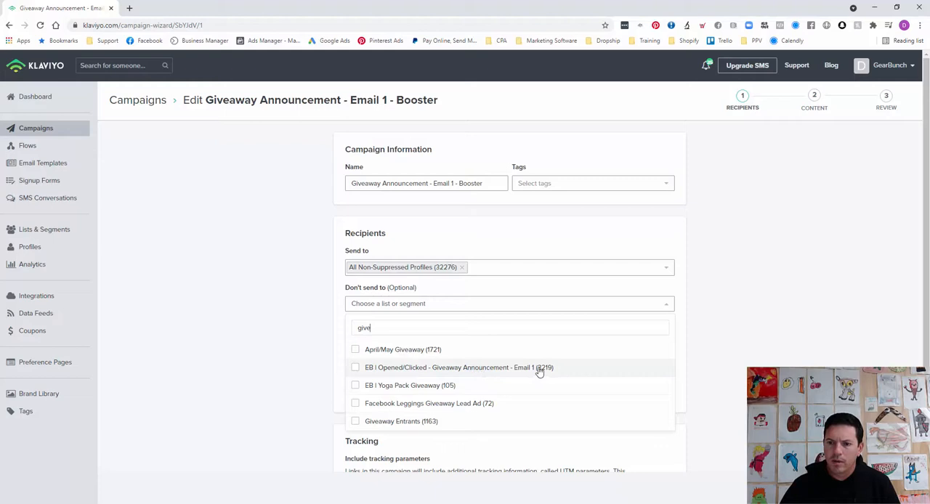
pyautogui.moveTo(256, 307)
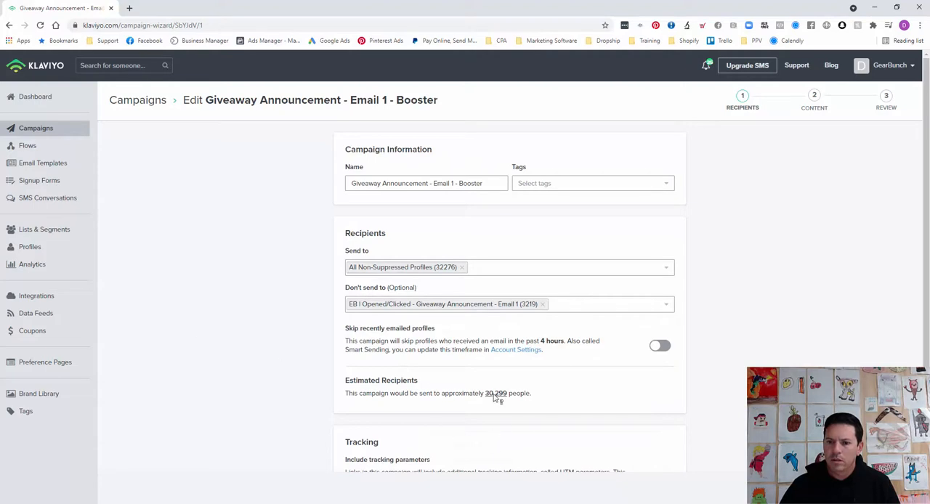
pyautogui.scroll(-3)
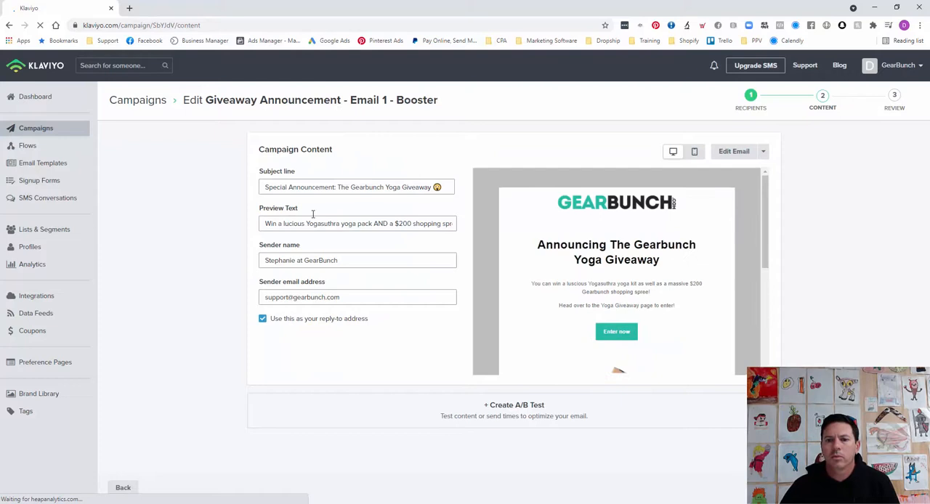
# Step: Make the yoga pack/$200 spree line the subject and 'Special Announcement: The Gearbunch Yoga Giveaway' the preview
pyautogui.tripleClick(356, 223)
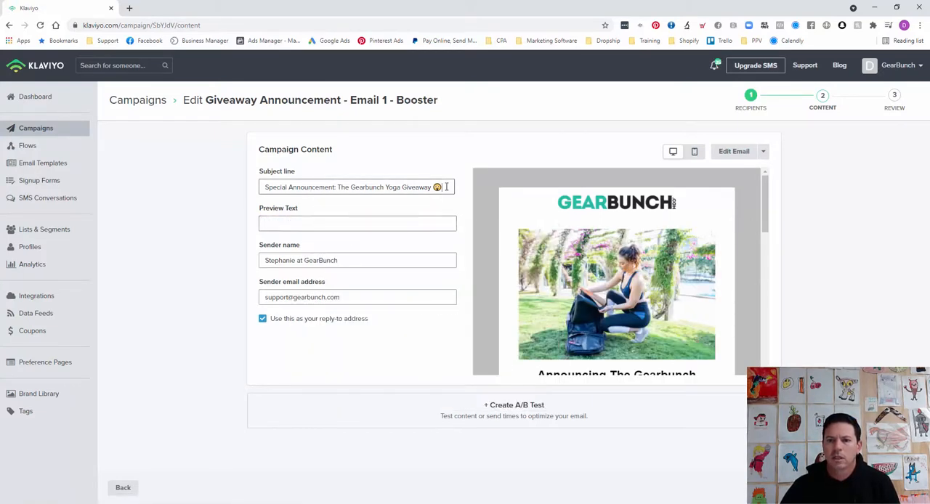
pyautogui.write('a lucious Yogasuthra yoga pack AND a $200 shopping spree!')
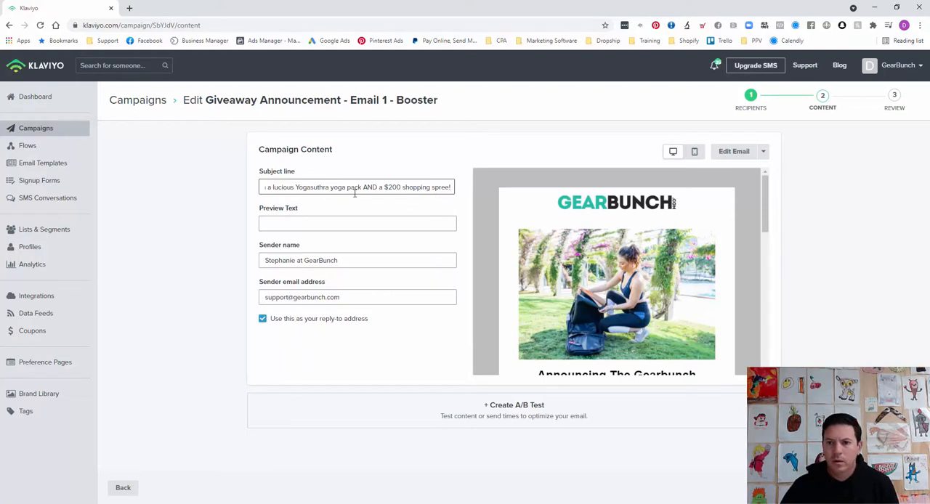
pyautogui.write('Special Announcement: The Gearbunch Yoga Giveaway 😱 W')
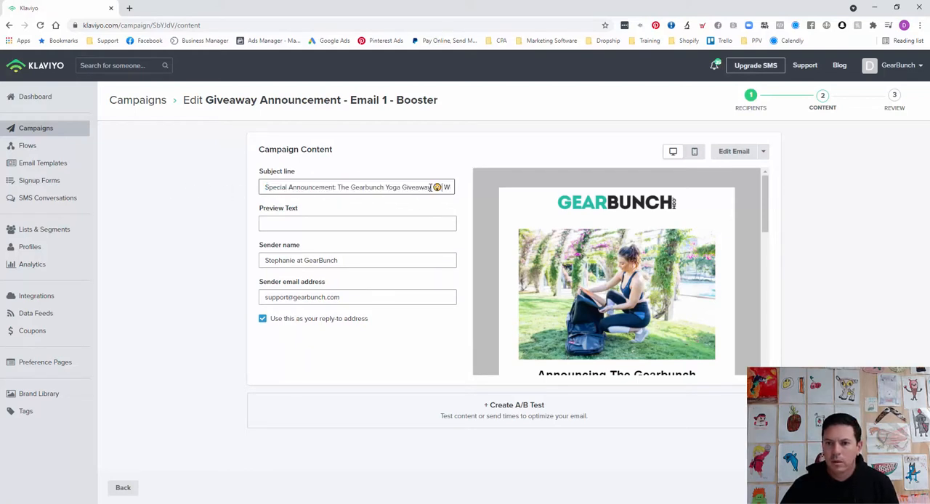
pyautogui.tripleClick(356, 186)
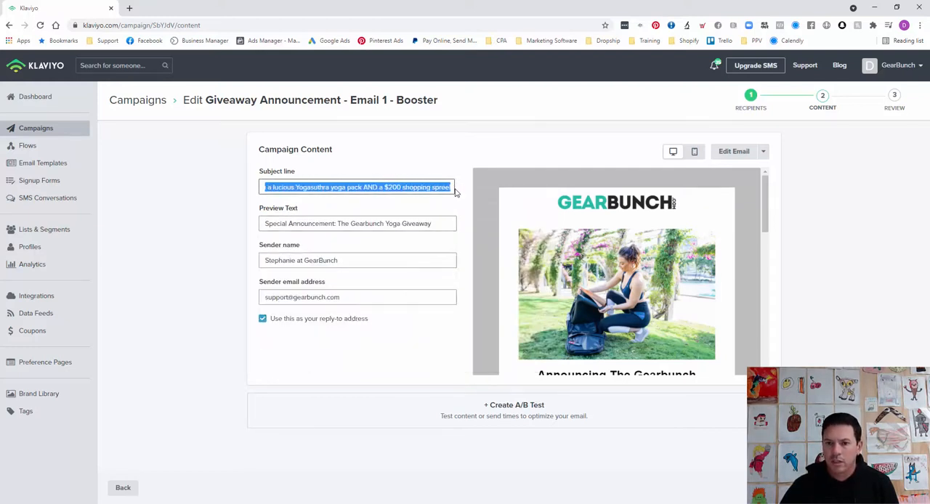
pyautogui.press('Delete')
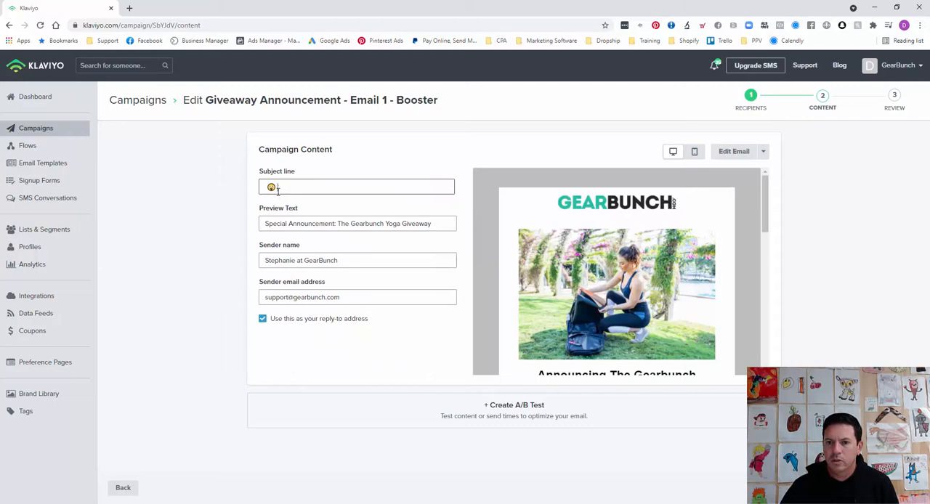
pyautogui.write('a lucious Yogasuthra yoga pack AND a $200 shopping spree!')
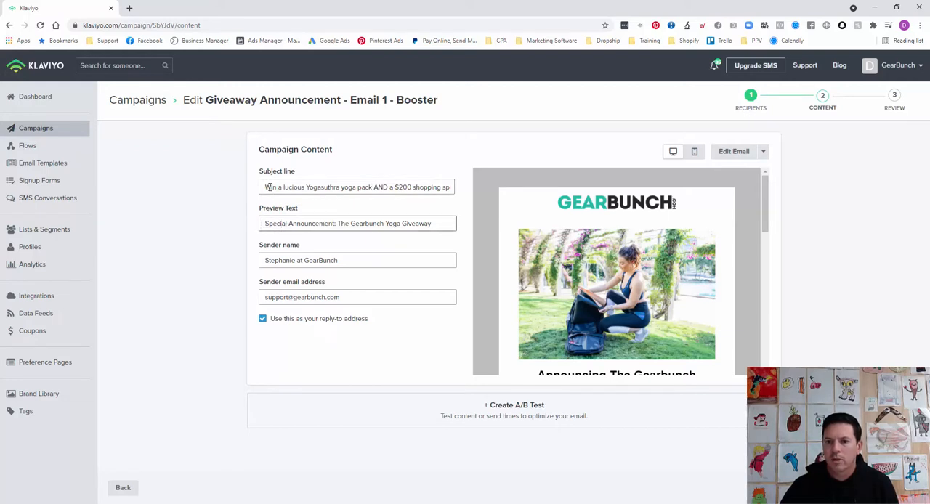
pyautogui.scroll(-3)
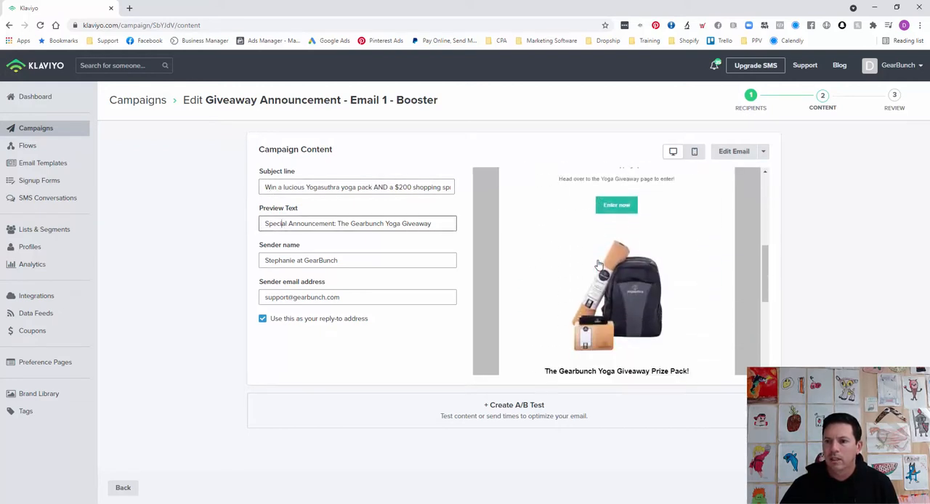